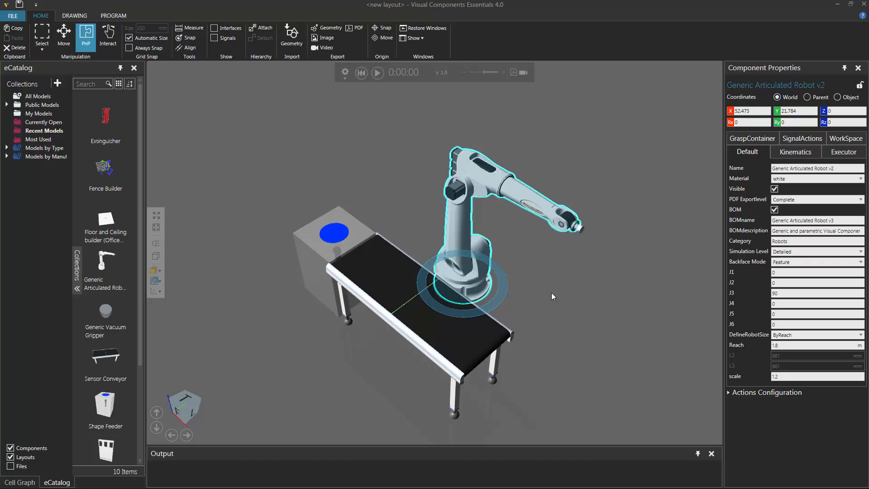
pyautogui.moveTo(478, 248)
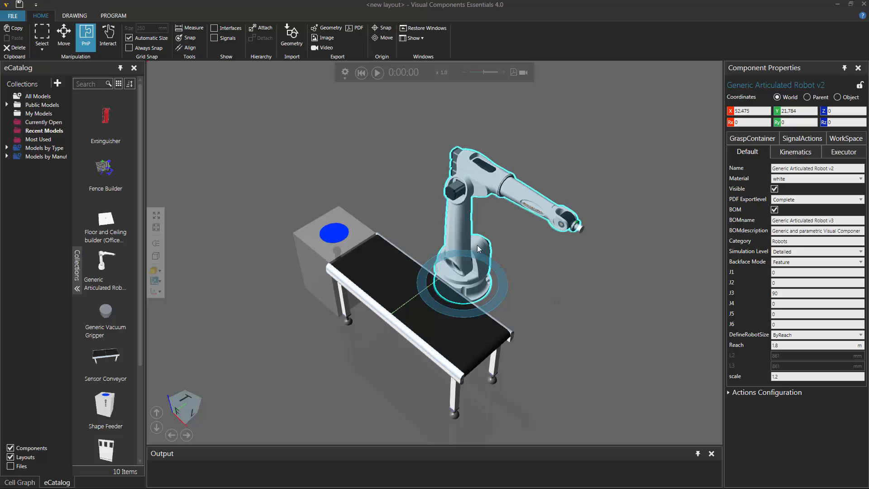
pyautogui.moveTo(463, 238)
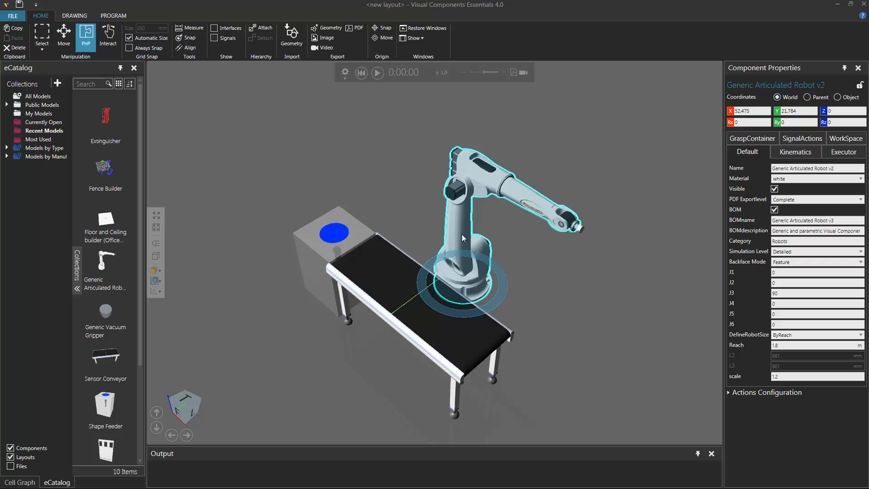
pyautogui.moveTo(268, 71)
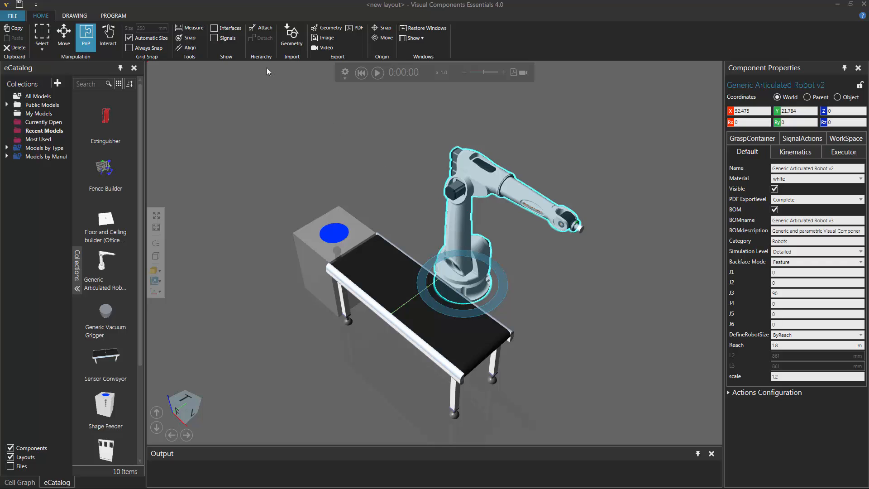
pyautogui.moveTo(215, 38)
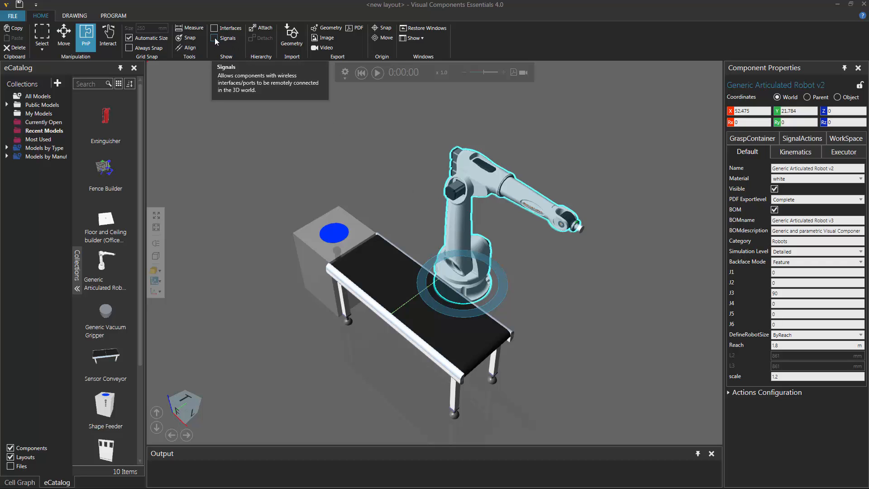
# Step: Turn on Signals display so the robot's In and Out ports appear
pyautogui.click(214, 38)
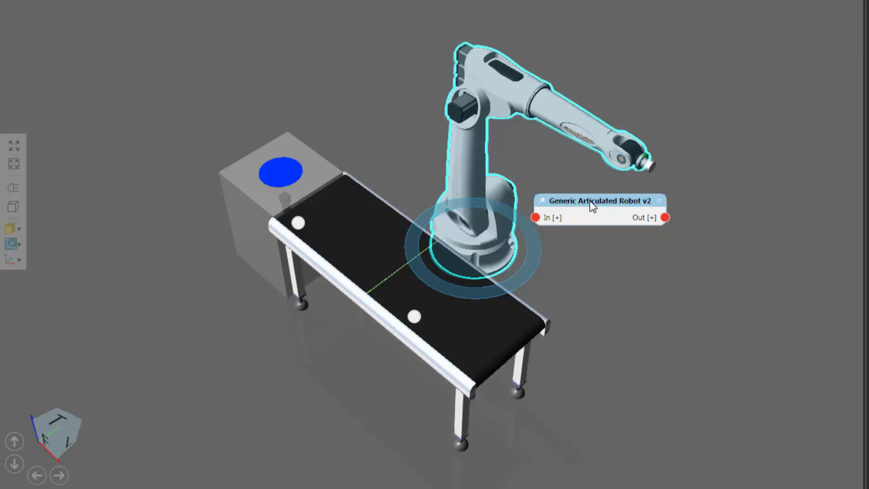
pyautogui.moveTo(602, 235)
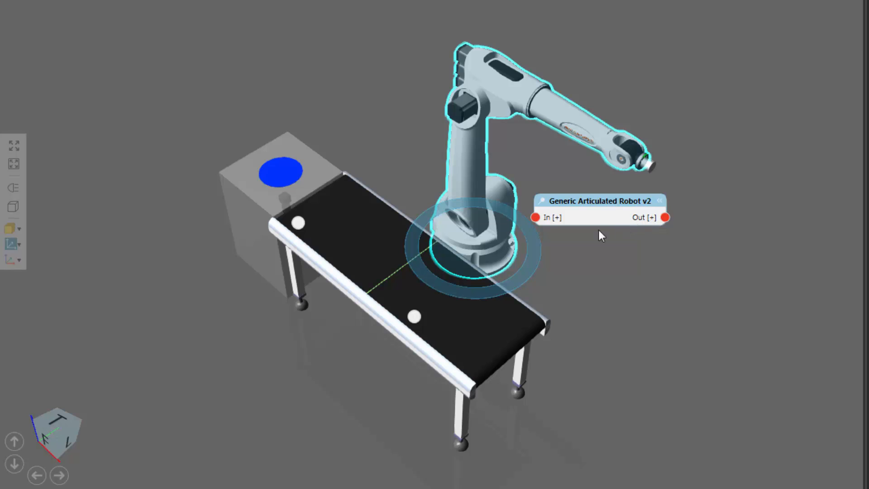
pyautogui.moveTo(550, 228)
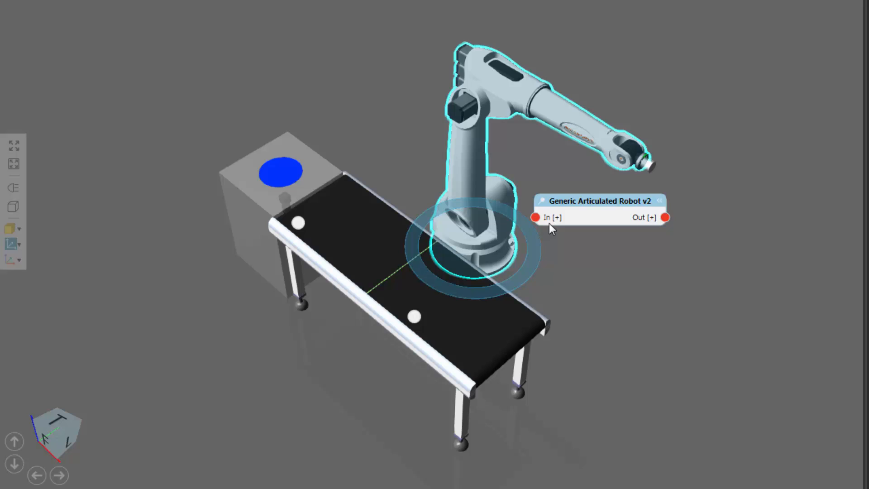
pyautogui.moveTo(636, 227)
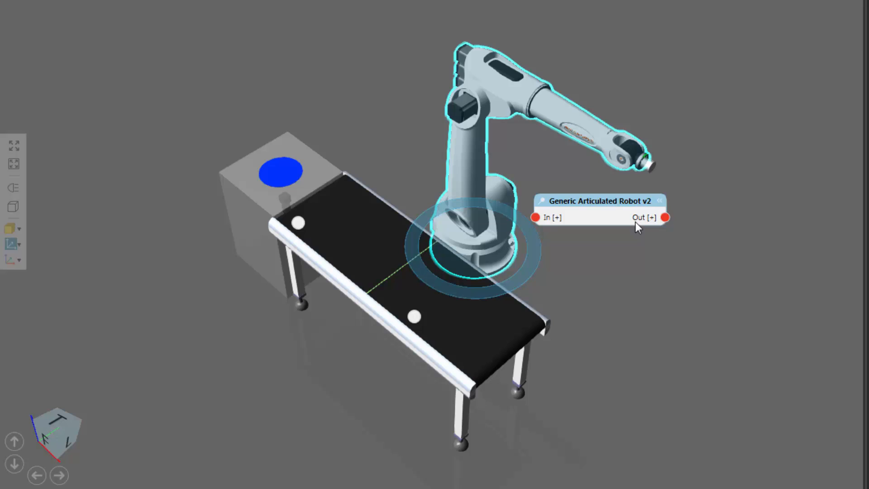
pyautogui.moveTo(587, 276)
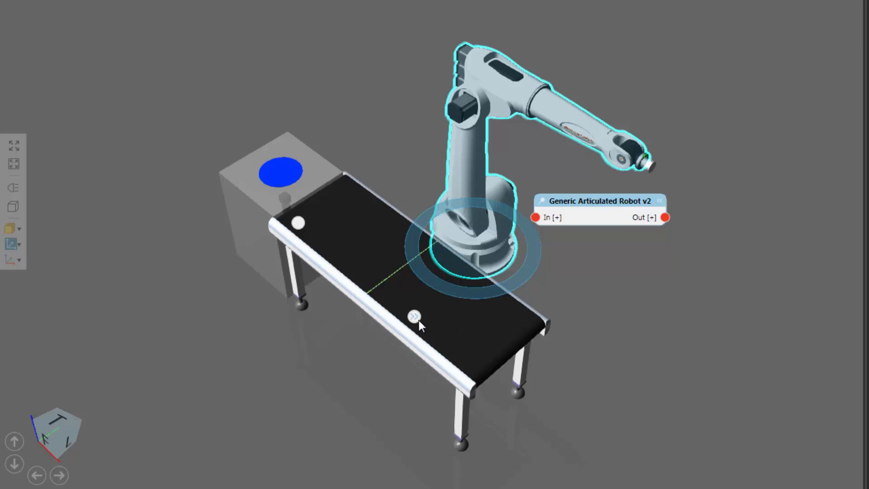
# Step: Reveal the Sensor Conveyor's StartStop and SensorBooleanSignal ports
pyautogui.click(415, 316)
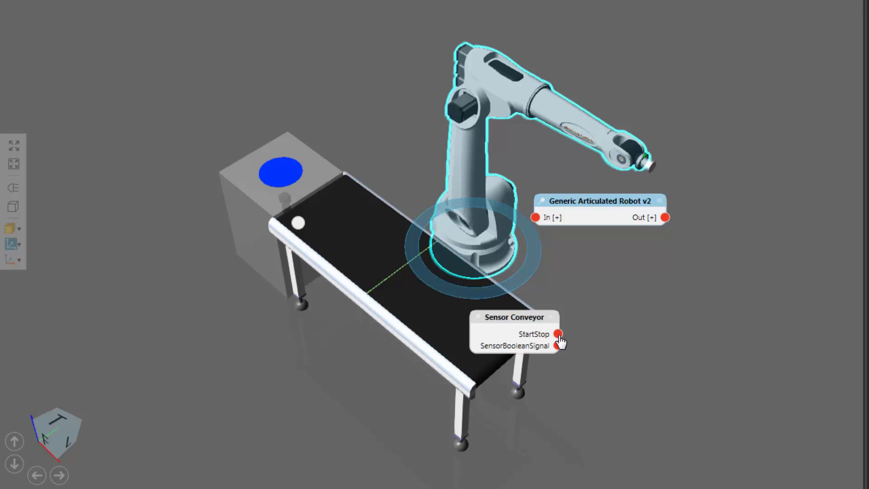
# Step: Link the conveyor's StartStop port to a new robot output 0:Out and move the panel aside
pyautogui.moveTo(558, 334); pyautogui.dragTo(605, 335)
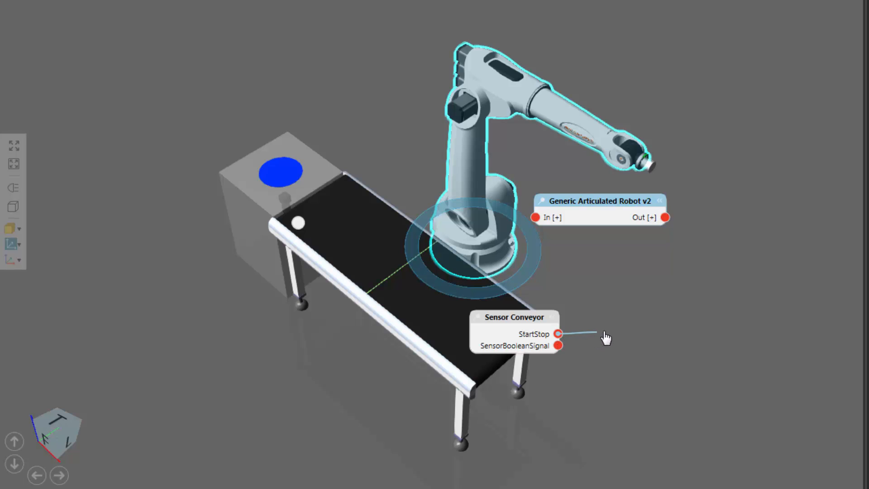
pyautogui.moveTo(558, 334); pyautogui.dragTo(662, 229)
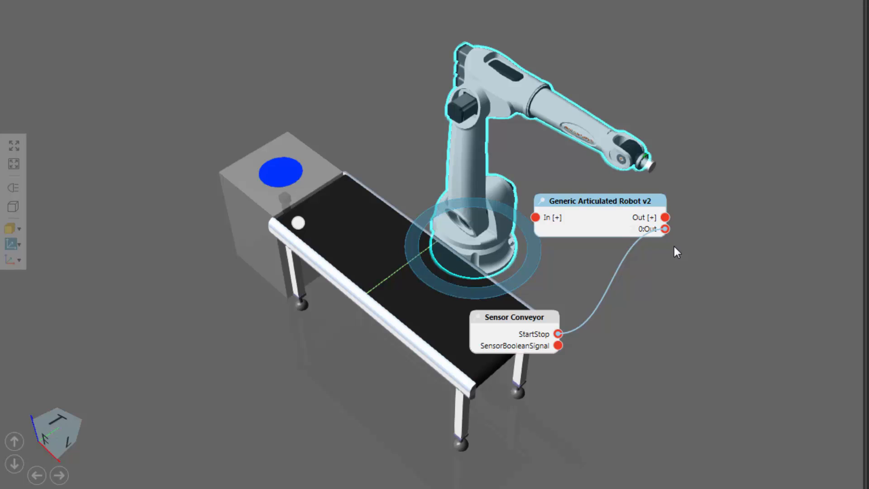
pyautogui.moveTo(598, 201); pyautogui.dragTo(691, 89)
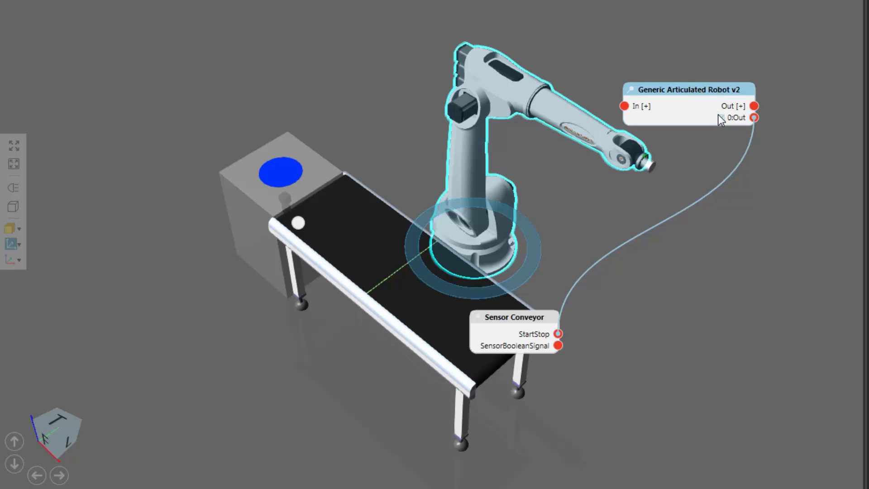
# Step: Renumber the robot output wired to StartStop from 0:Out to 50:Out
pyautogui.click(735, 117)
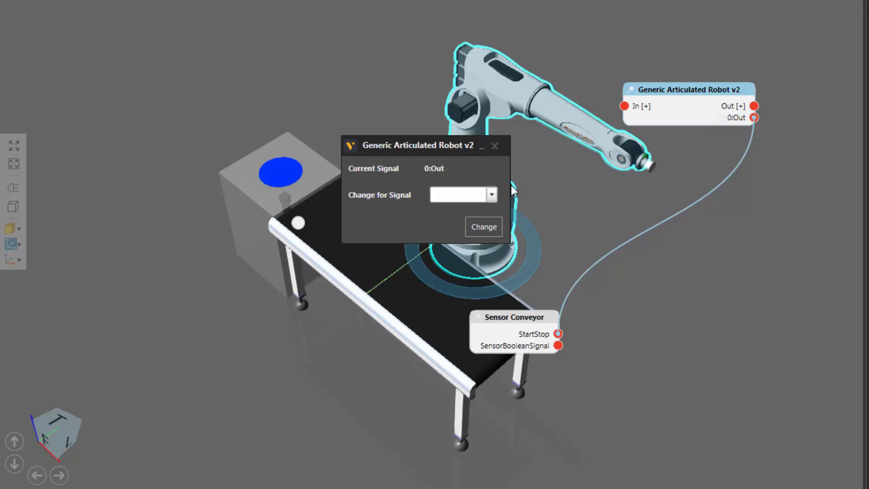
pyautogui.moveTo(430, 178)
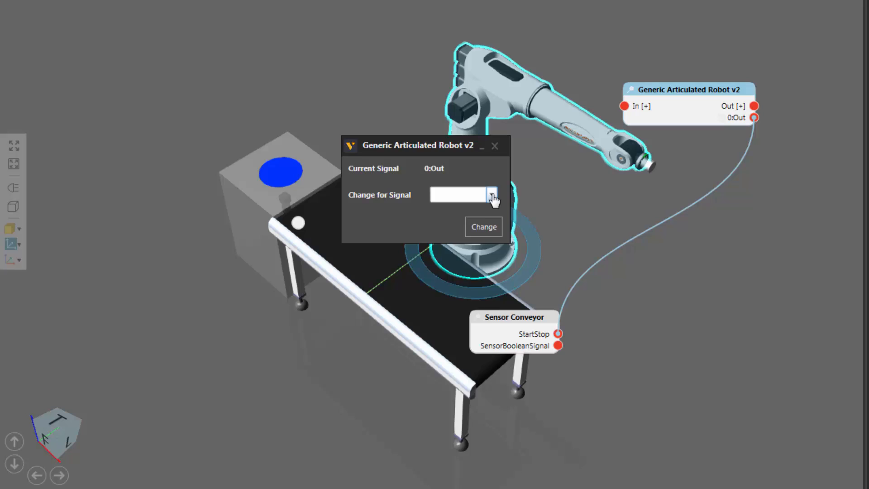
pyautogui.click(491, 195)
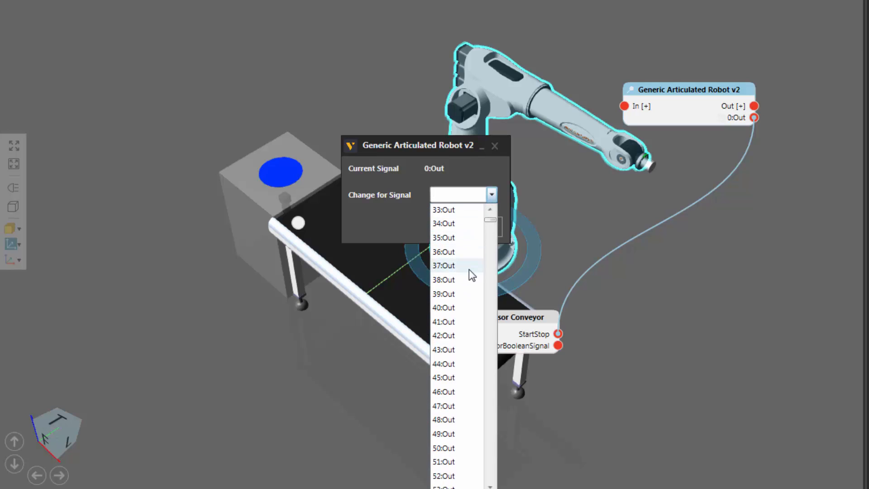
pyautogui.scroll(-3)
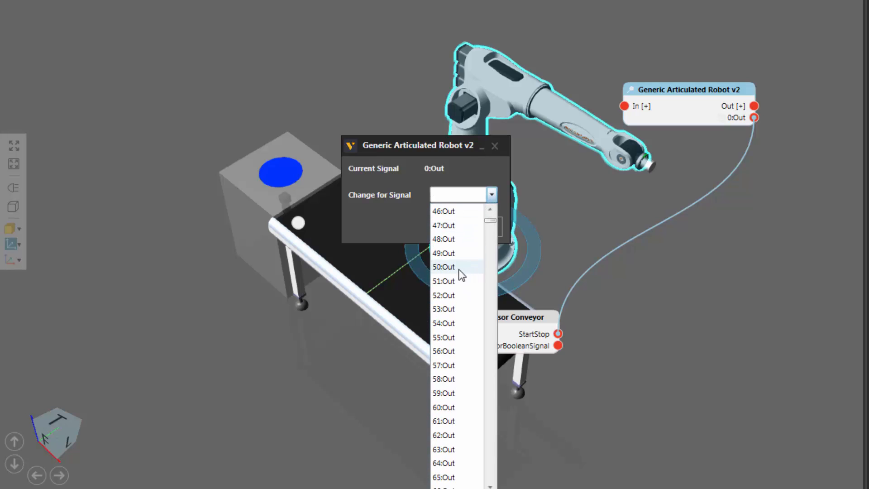
pyautogui.click(443, 267)
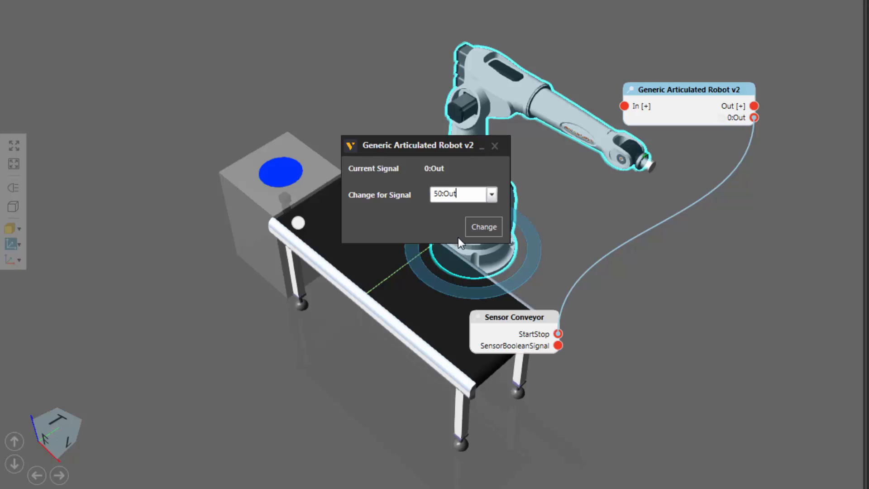
pyautogui.moveTo(456, 235)
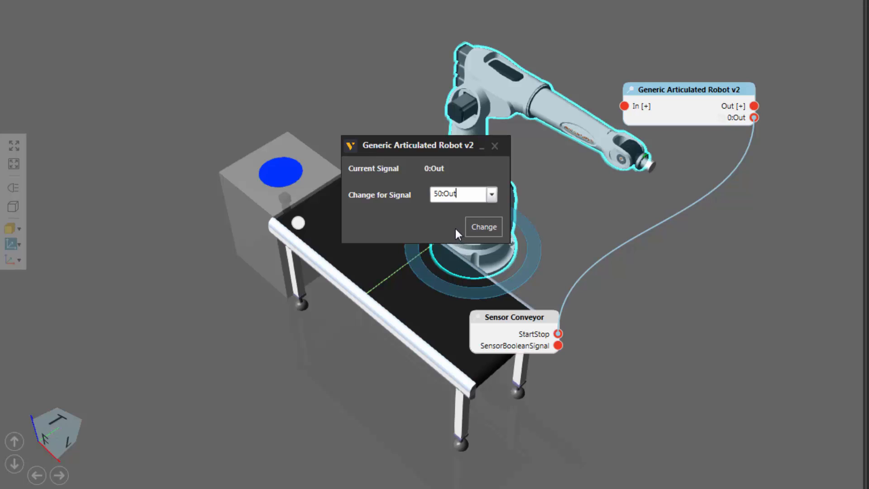
pyautogui.click(483, 227)
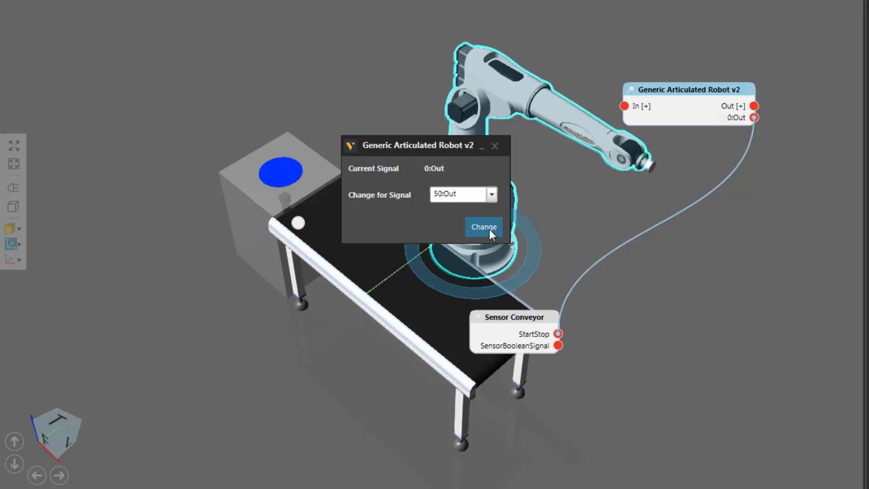
pyautogui.click(483, 226)
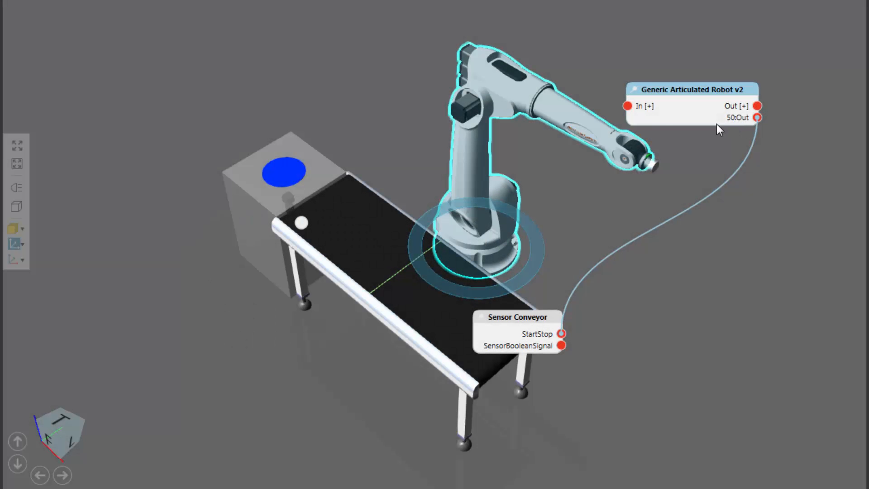
pyautogui.moveTo(655, 128)
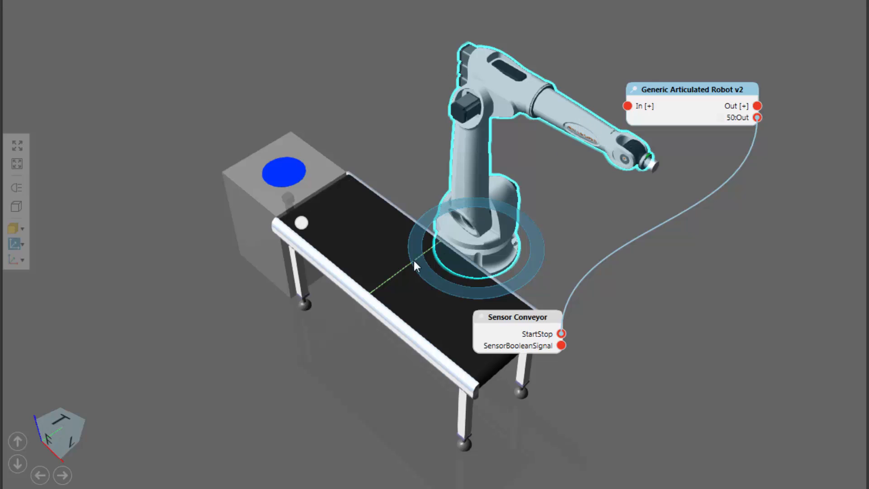
pyautogui.moveTo(419, 282)
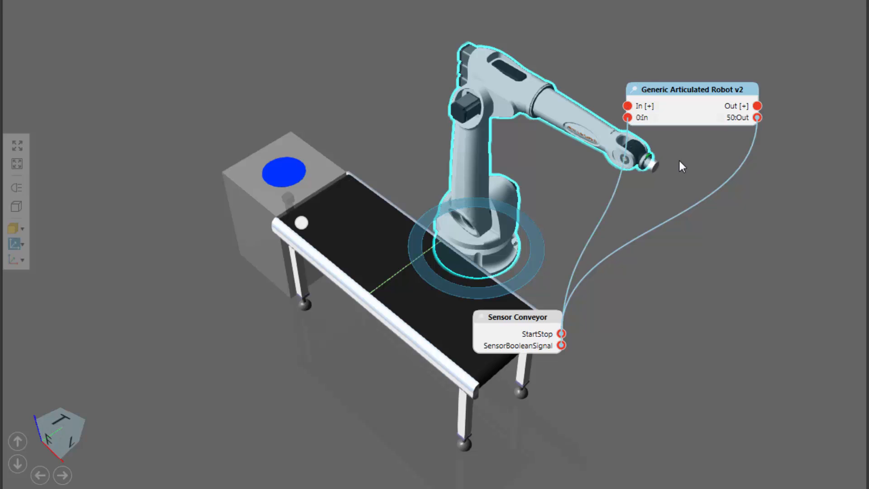
pyautogui.moveTo(668, 146)
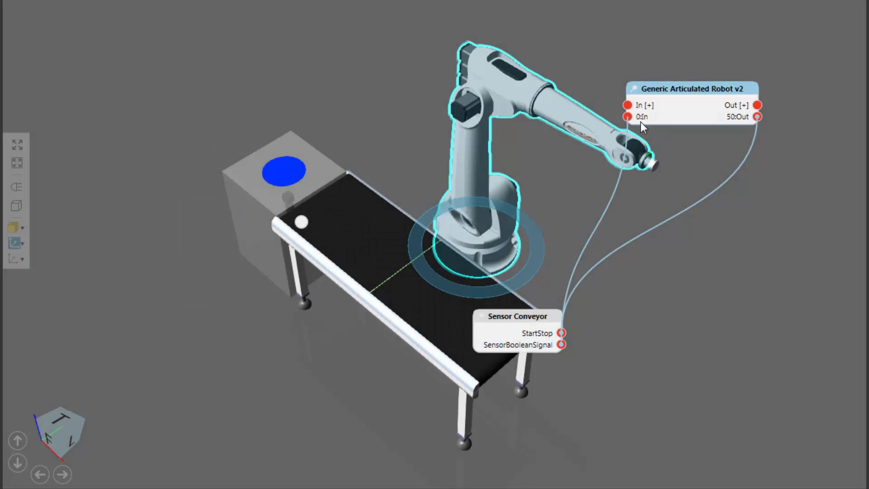
# Step: Start changing the signal number of the robot's 0:In input
pyautogui.click(629, 116)
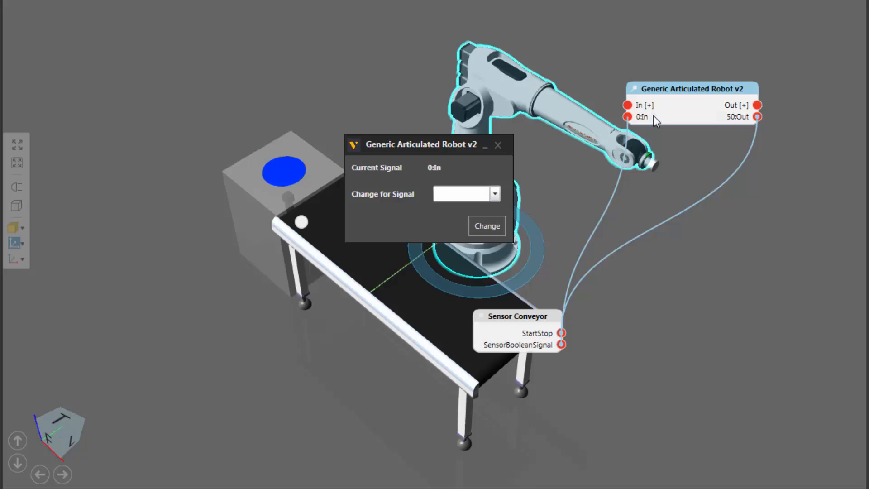
# Step: Remap the robot input wired to SensorBooleanSignal from 0:In to 50:In
pyautogui.click(493, 193)
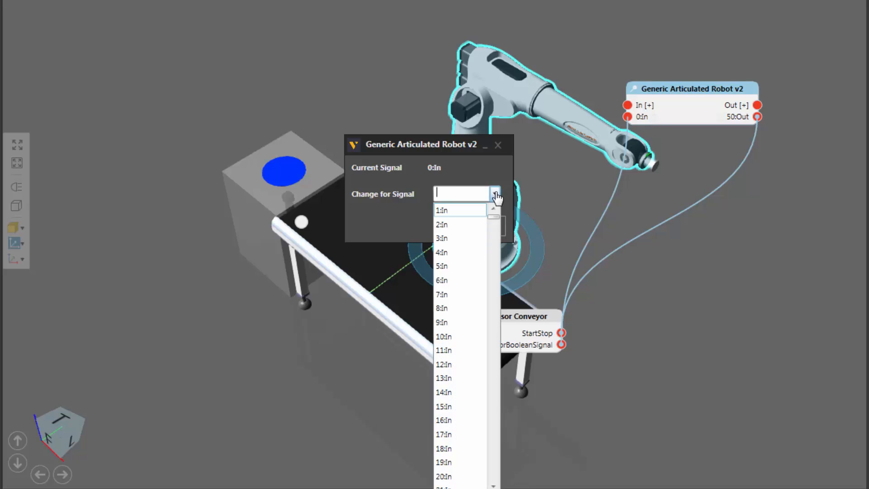
pyautogui.scroll(-3)
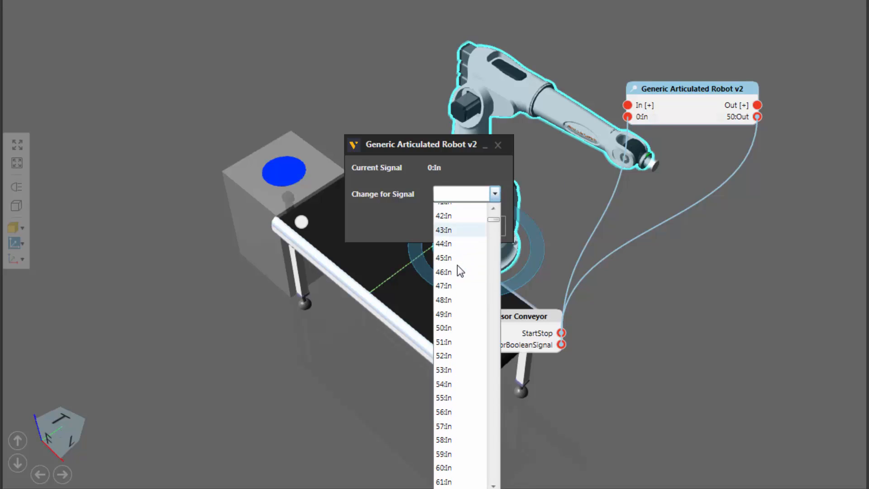
pyautogui.click(443, 327)
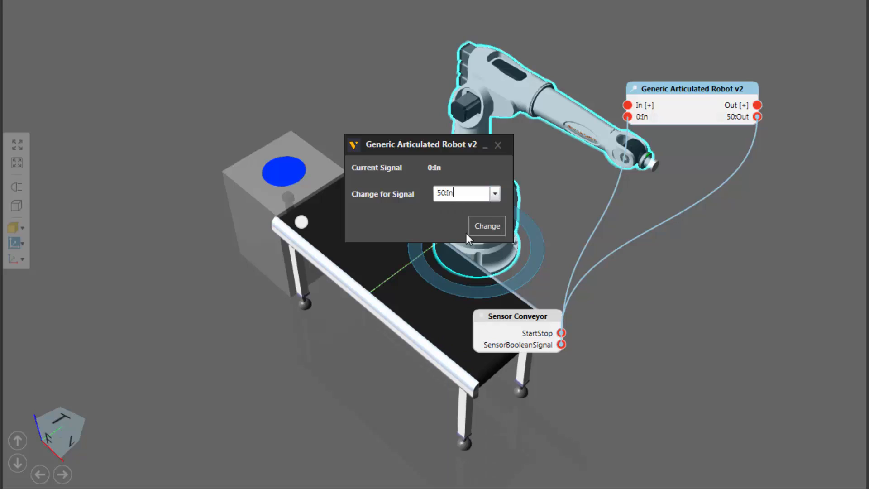
pyautogui.moveTo(719, 168)
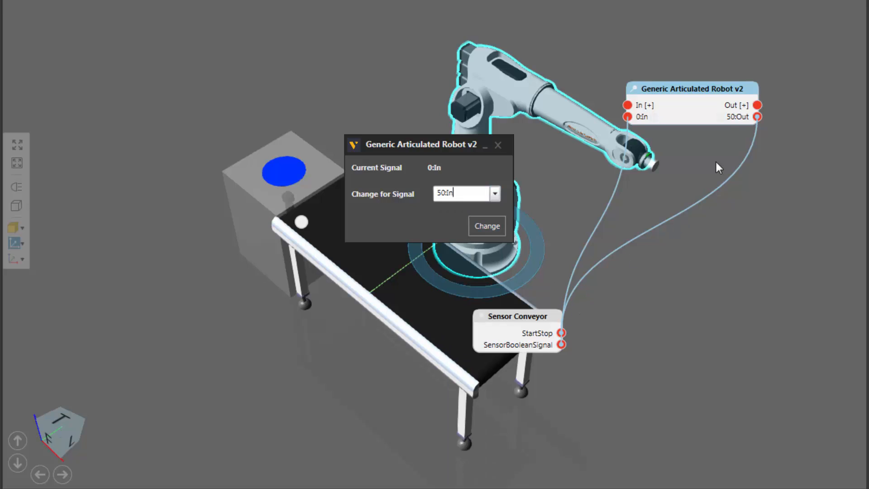
pyautogui.moveTo(735, 126)
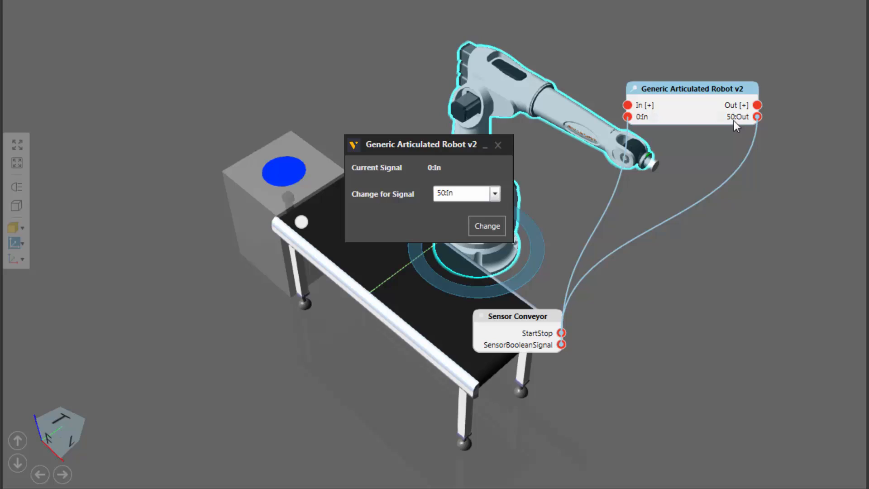
pyautogui.moveTo(446, 208)
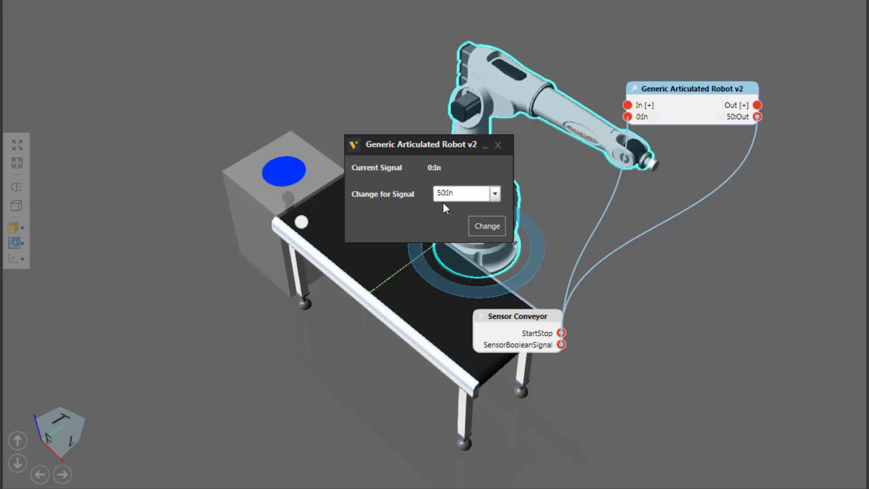
pyautogui.click(487, 226)
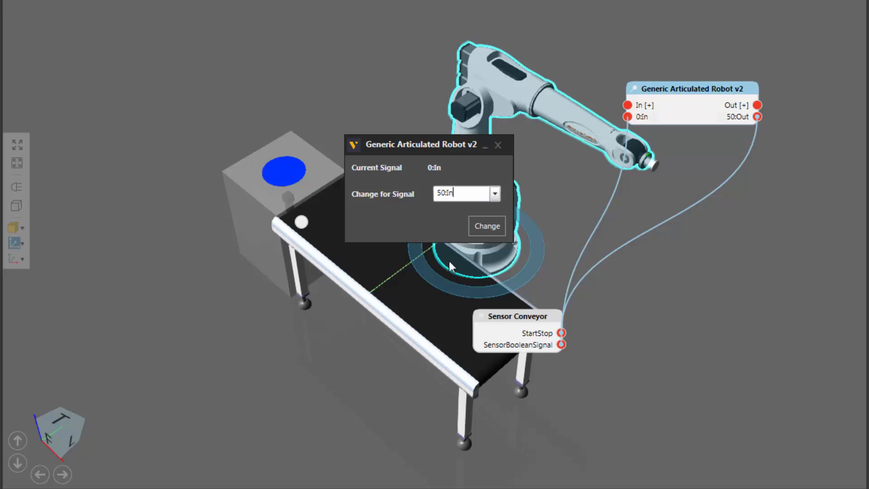
pyautogui.click(486, 225)
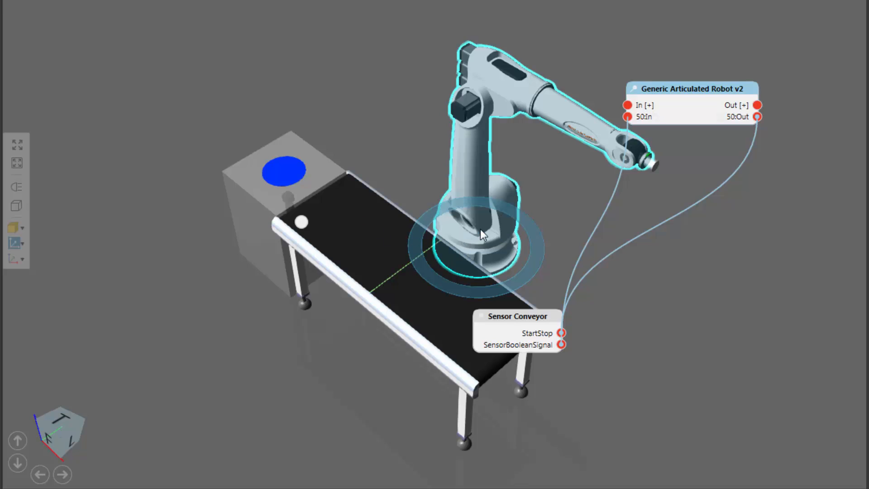
pyautogui.moveTo(646, 126)
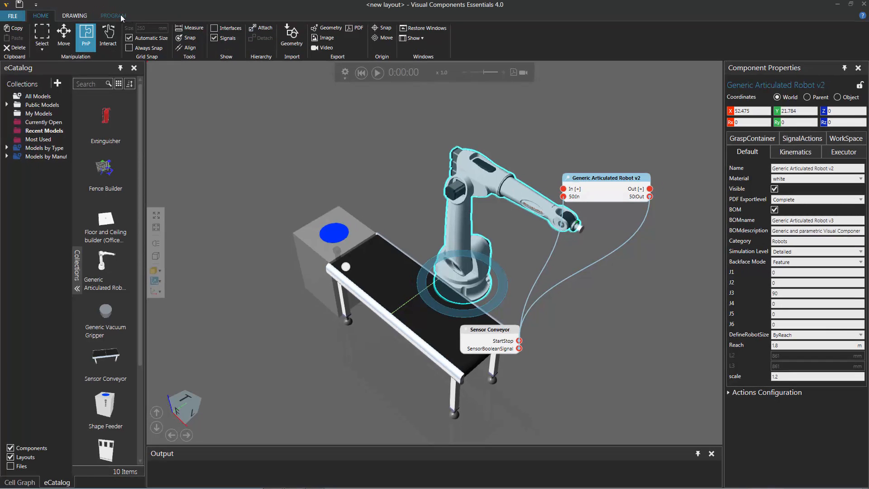
# Step: Switch to the Program editor and add a Wait for Binary Input statement to Main
pyautogui.click(113, 15)
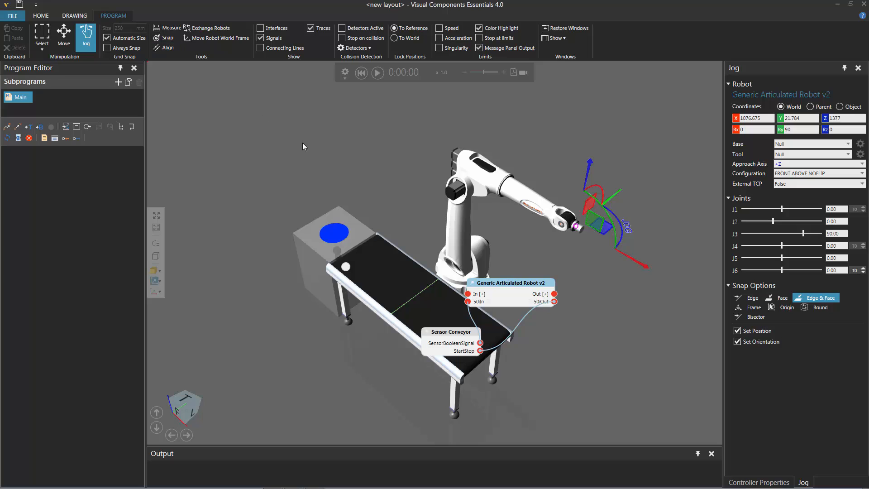
pyautogui.moveTo(465, 236)
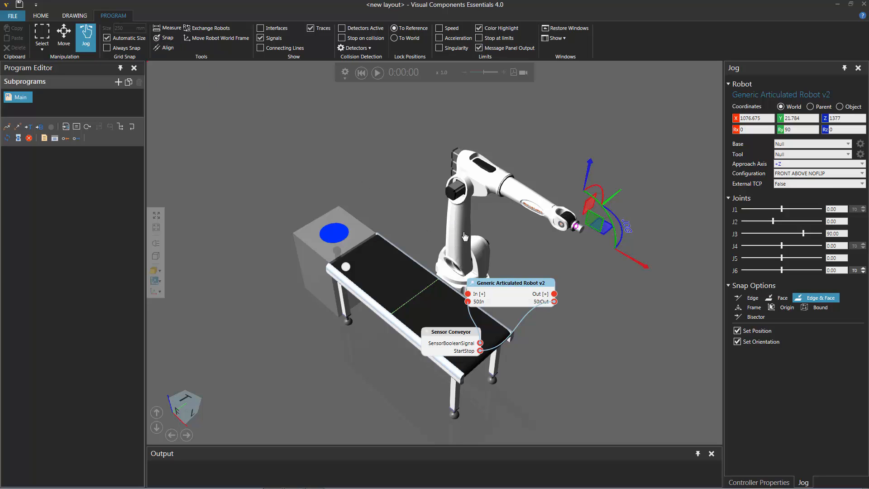
pyautogui.moveTo(97, 157)
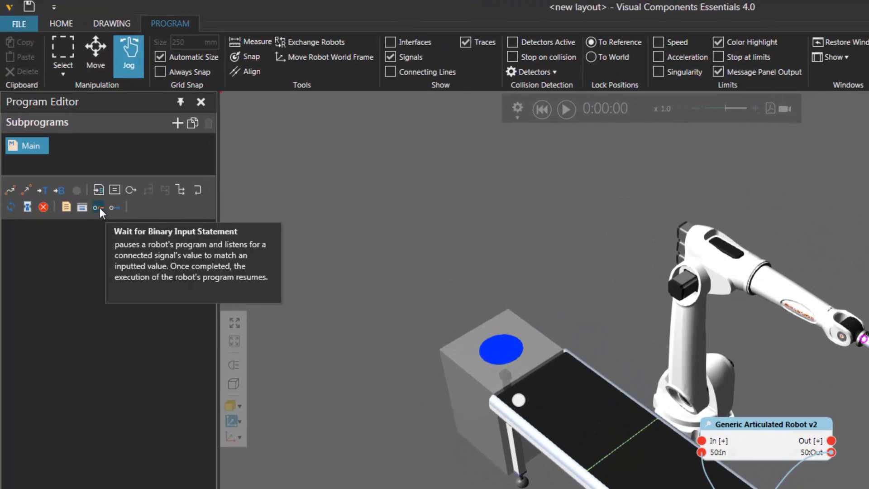
pyautogui.click(97, 207)
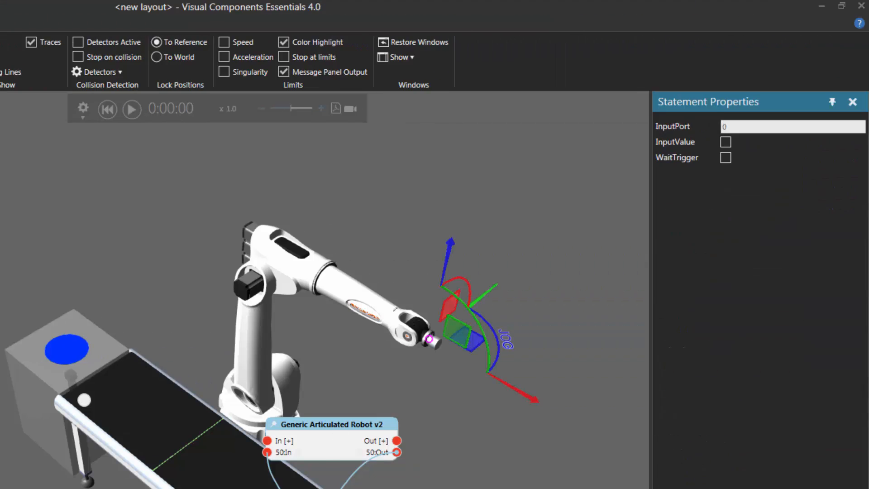
# Step: Set the wait statement to IN[50] == True
pyautogui.click(793, 126)
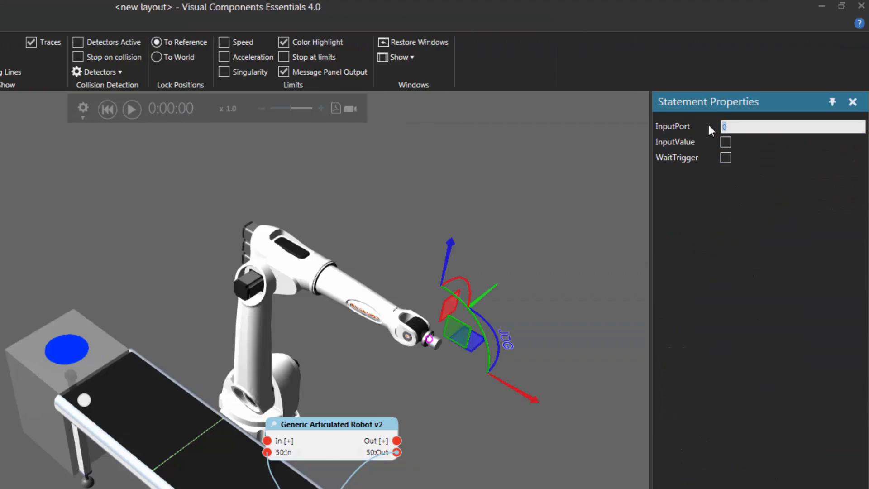
pyautogui.write('50')
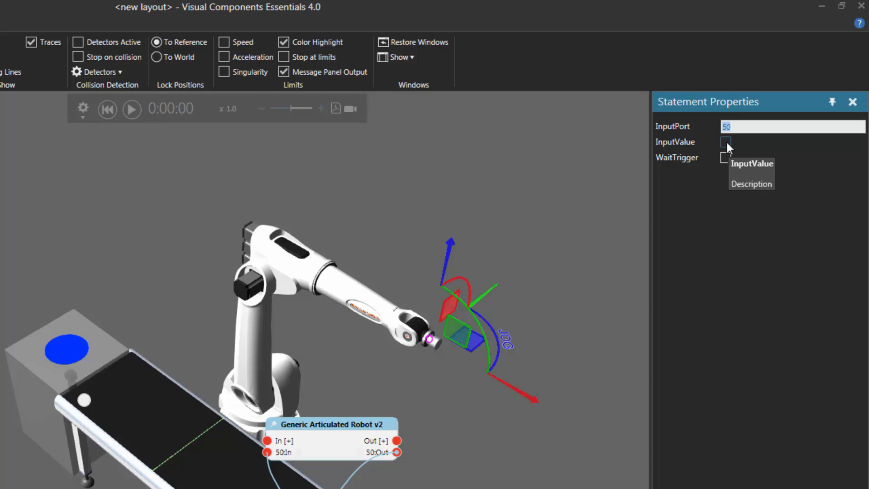
pyautogui.click(725, 141)
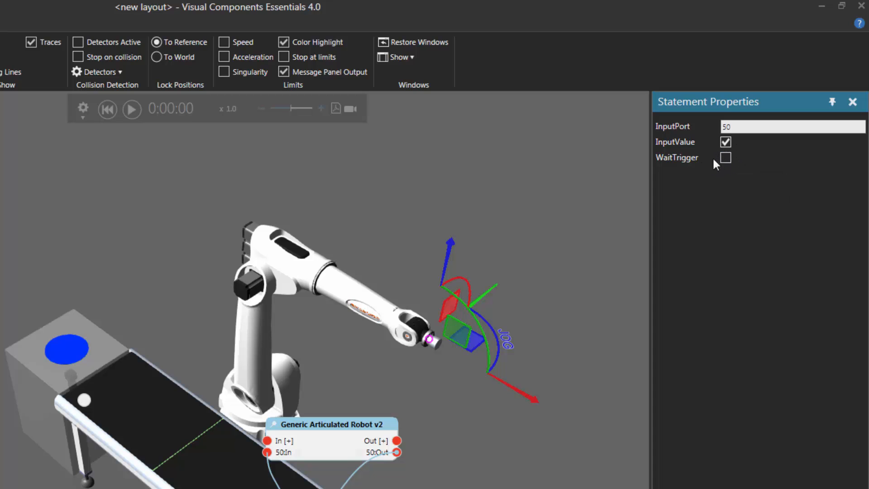
pyautogui.click(792, 126)
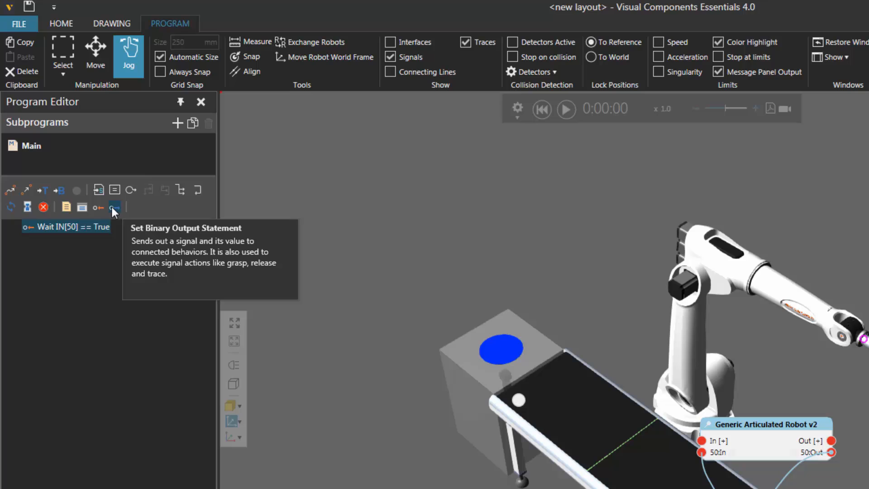
# Step: Add a Set Binary Output statement for port 50 with value False
pyautogui.click(115, 207)
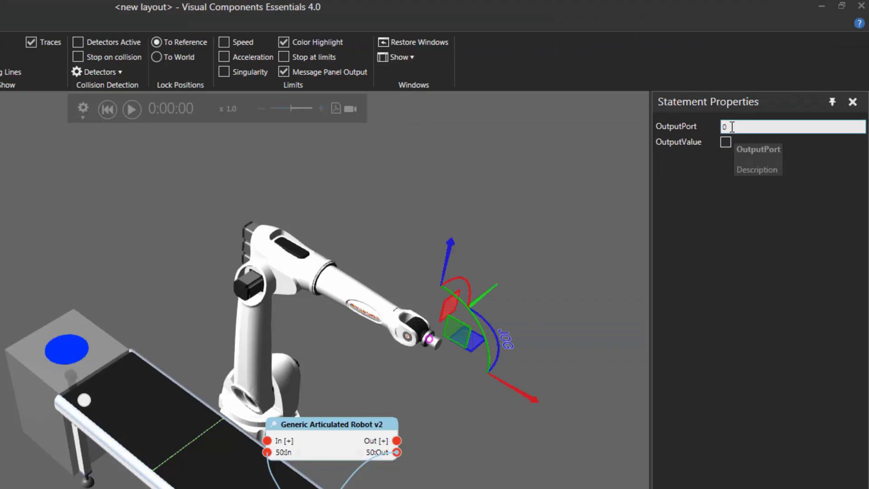
pyautogui.write('5')
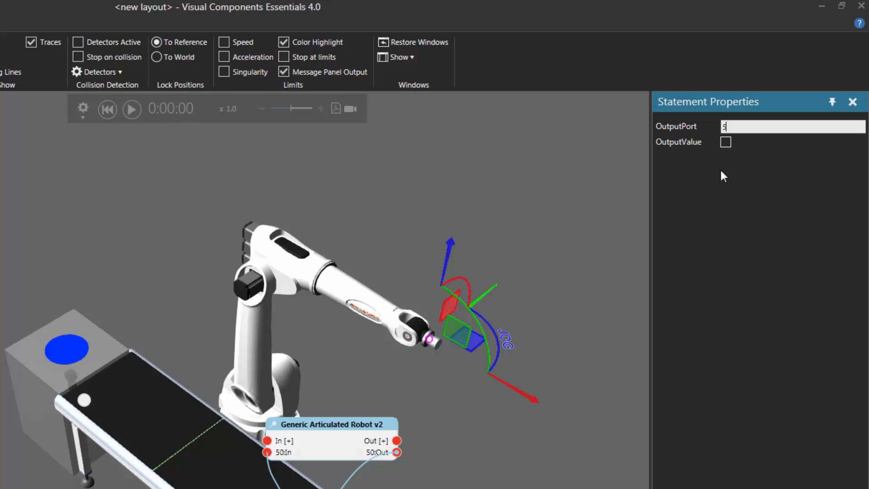
pyautogui.write('0')
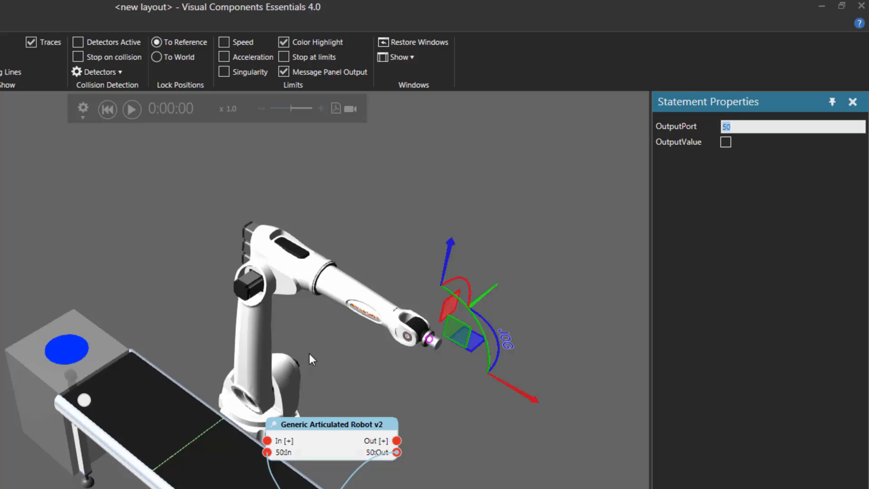
pyautogui.moveTo(202, 451)
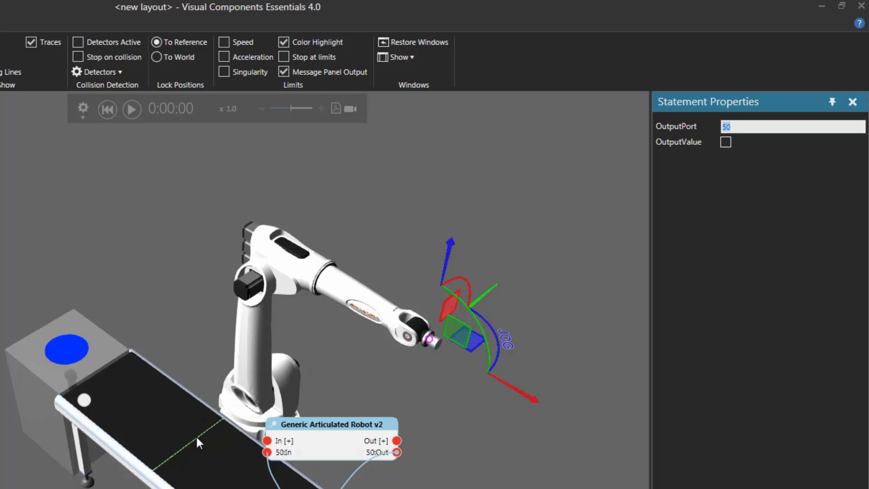
pyautogui.moveTo(216, 445)
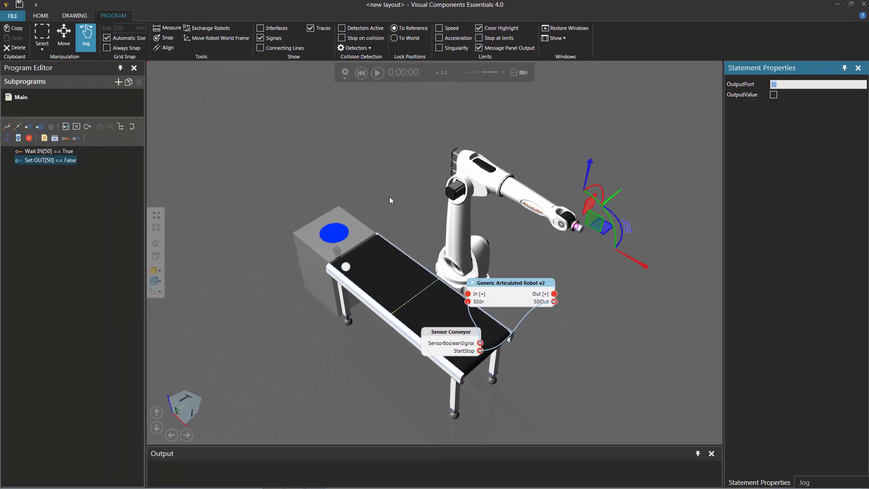
# Step: Hide the signal overlay and start the simulation so a box feeds onto the conveyor
pyautogui.click(259, 38)
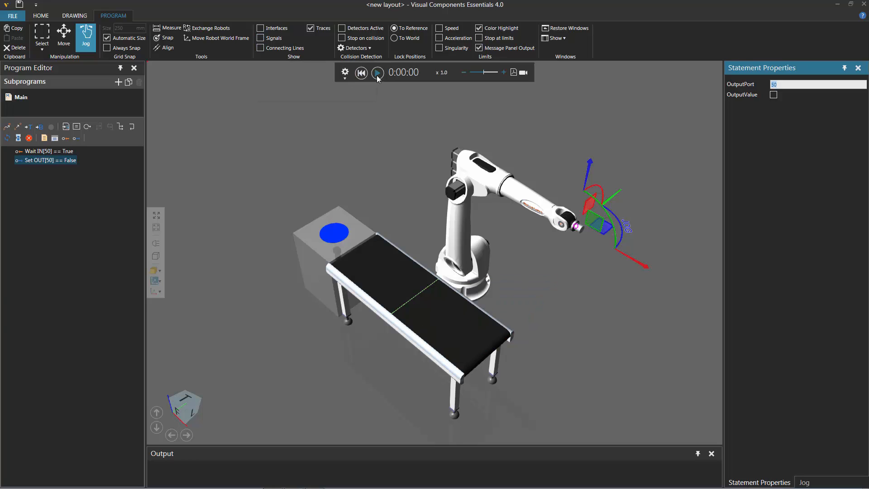
pyautogui.click(378, 72)
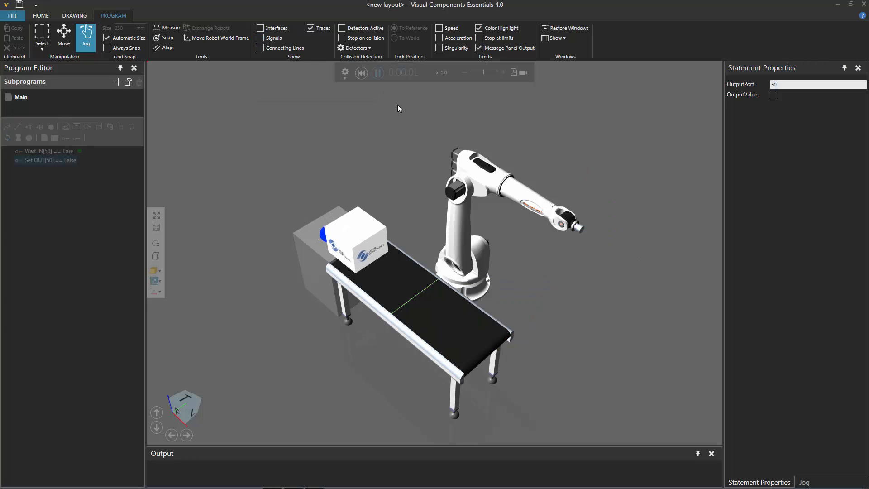